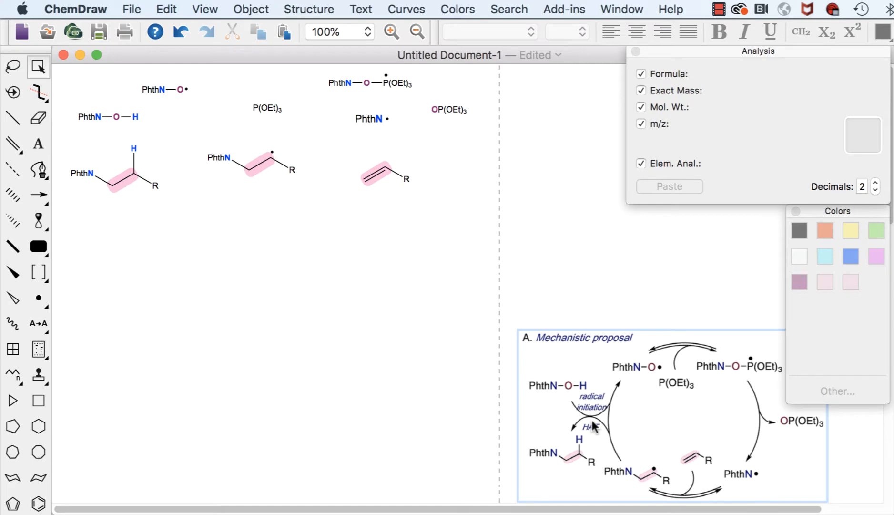
{"action": "mouse_move", "coordinate": [590, 425]}
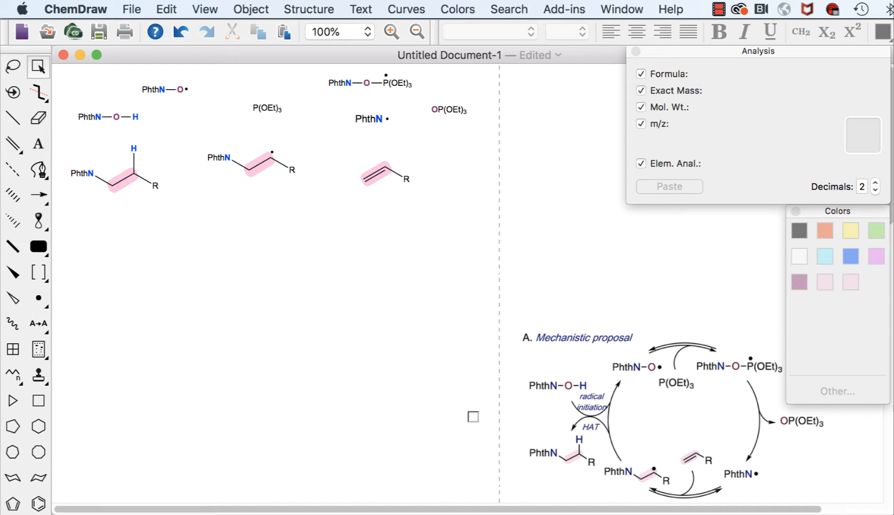
Step: Draw a large plain circle from the Shapes palette and make its outline green
{"action": "left_click", "coordinate": [653, 397]}
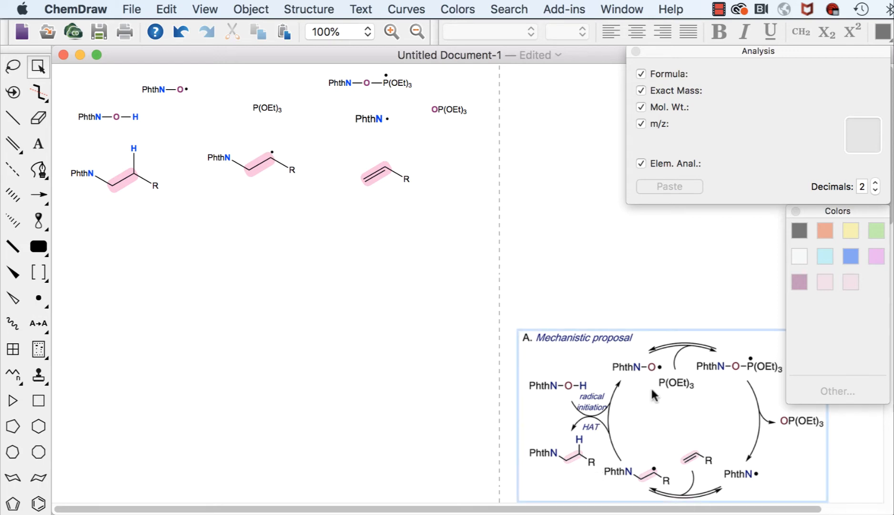
{"action": "mouse_move", "coordinate": [735, 480]}
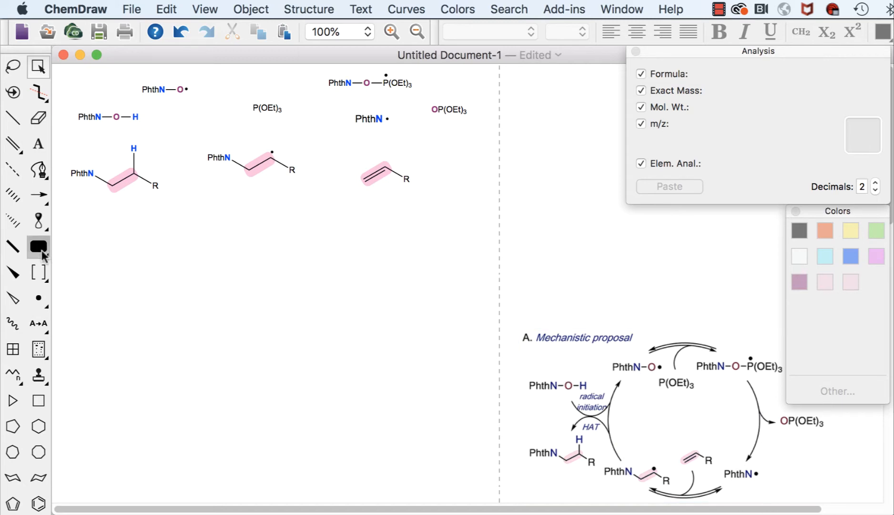
{"action": "left_click", "coordinate": [38, 246]}
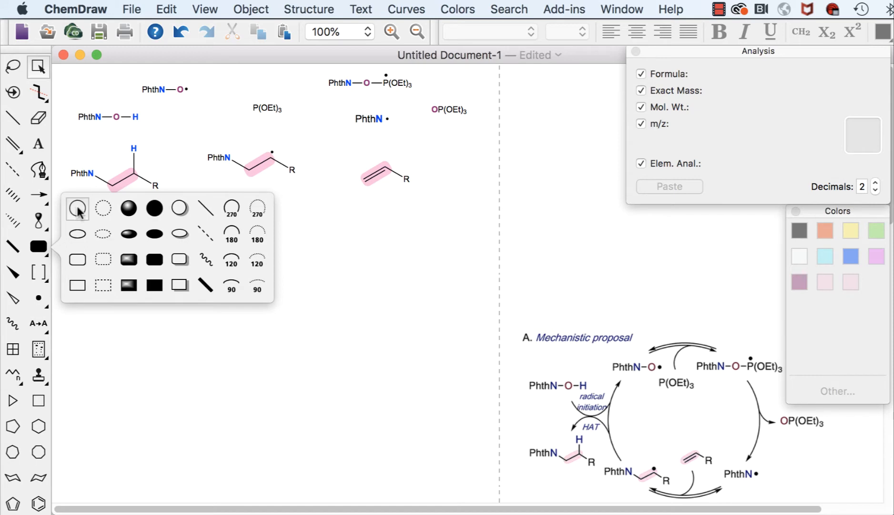
{"action": "left_click", "coordinate": [77, 209]}
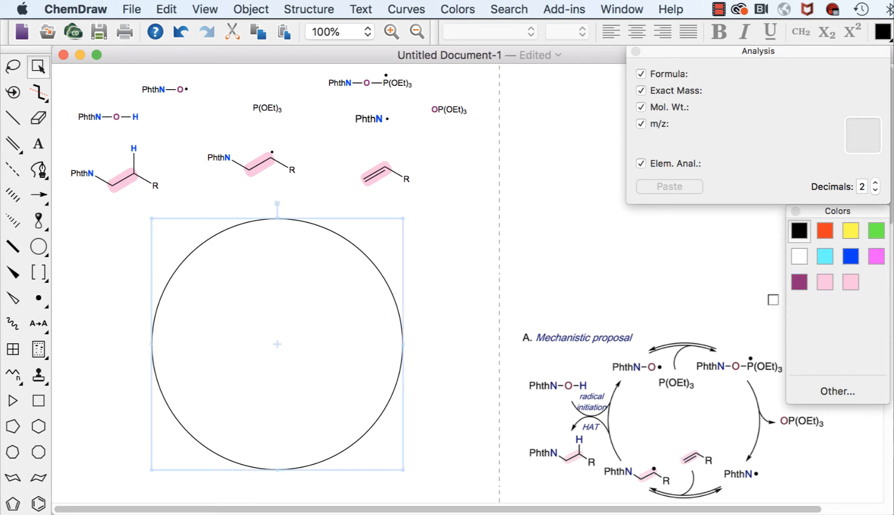
{"action": "left_click", "coordinate": [876, 231]}
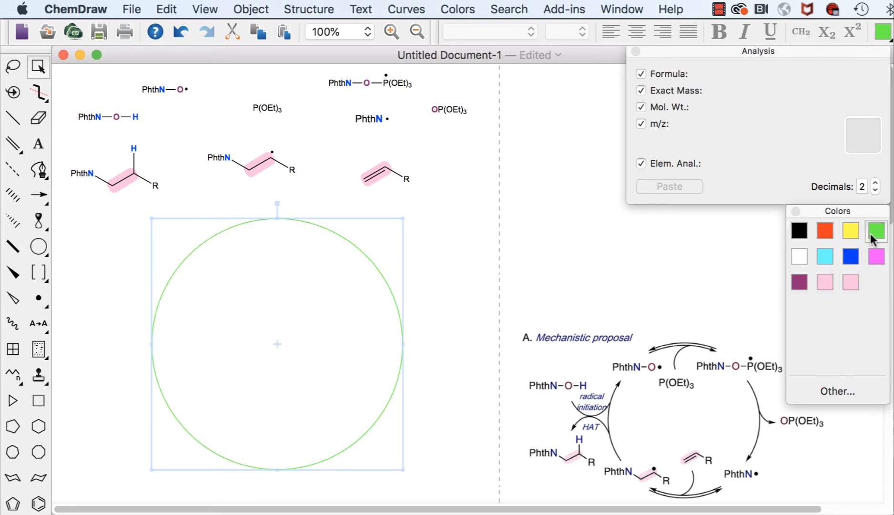
{"action": "left_click", "coordinate": [849, 256]}
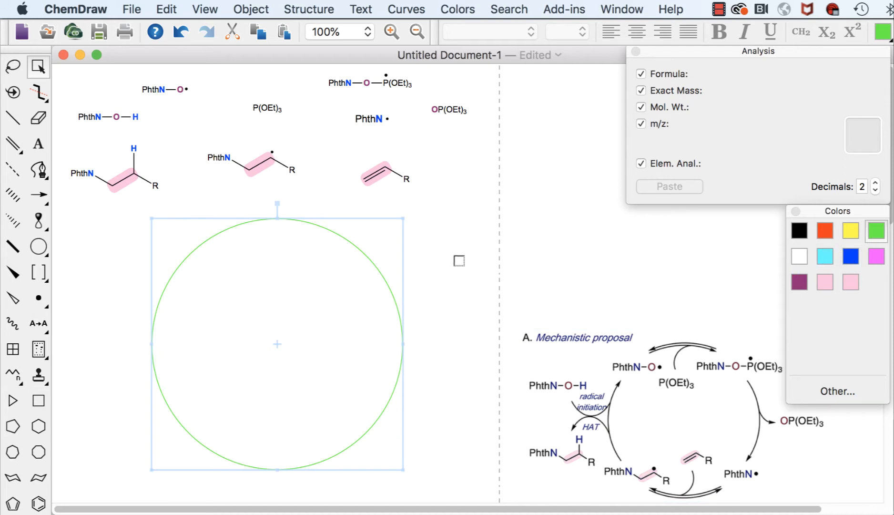
{"action": "left_click", "coordinate": [266, 109]}
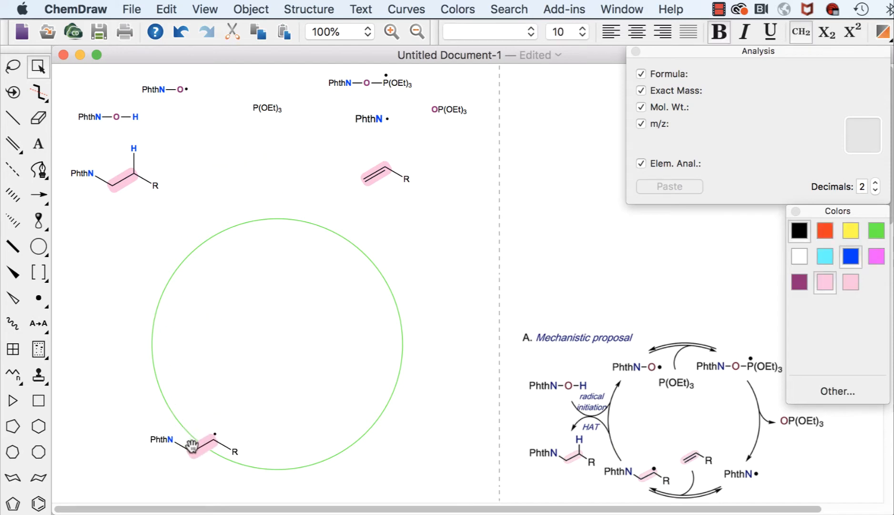
Step: Place PhthN•, PhthN–O–P(OEt)3•, PhthN–O• and PhthN–O–H at their positions around the circle
{"action": "left_click", "coordinate": [369, 119]}
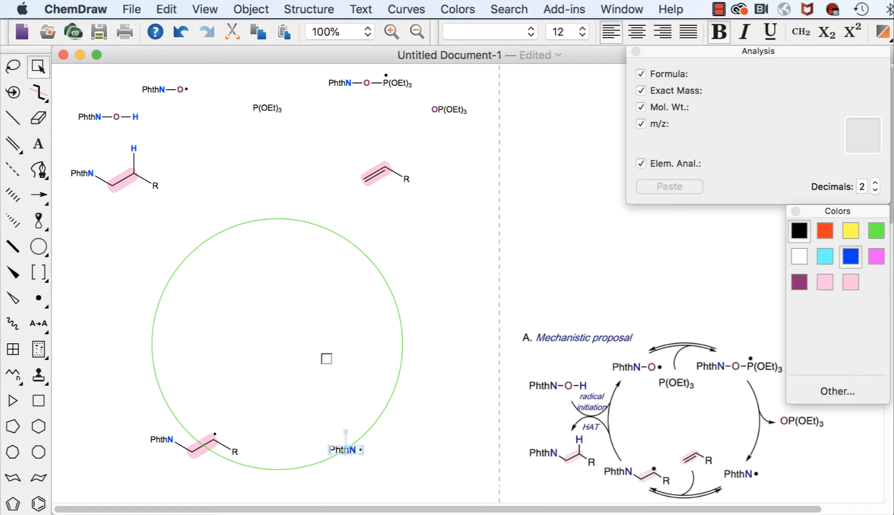
{"action": "left_click", "coordinate": [398, 83]}
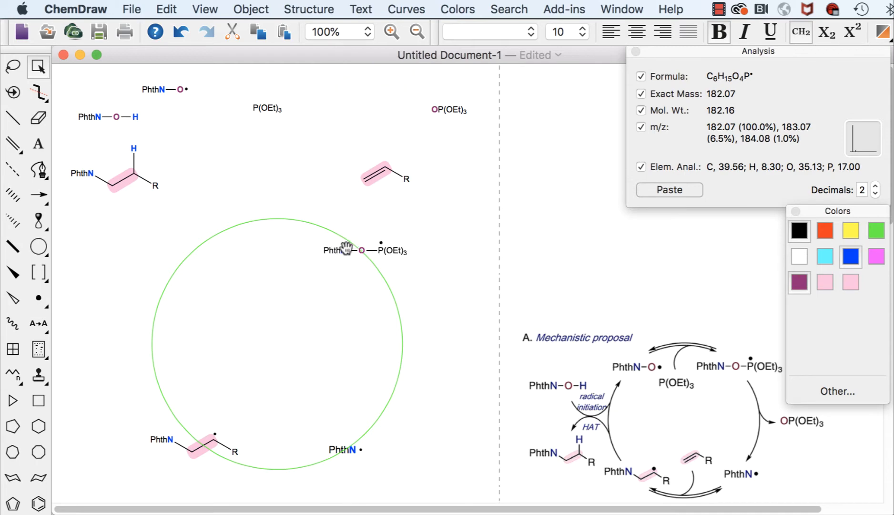
{"action": "left_click", "coordinate": [365, 250]}
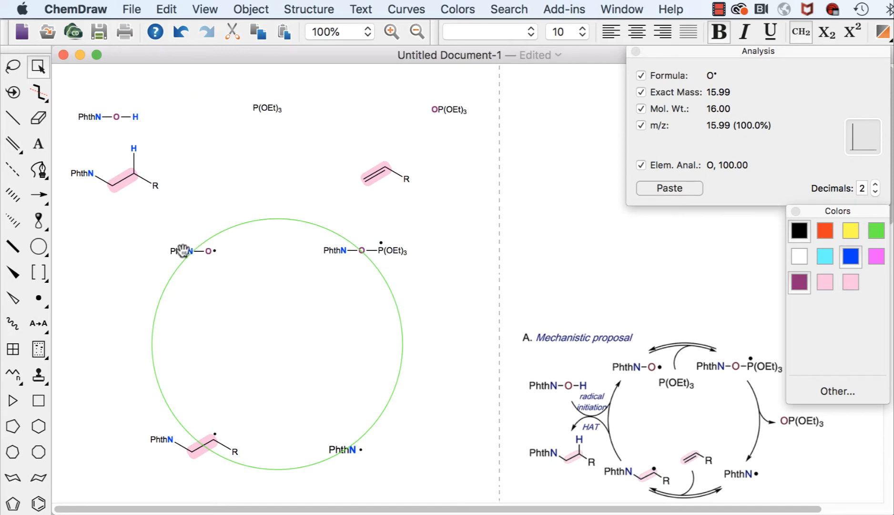
{"action": "left_click", "coordinate": [192, 251]}
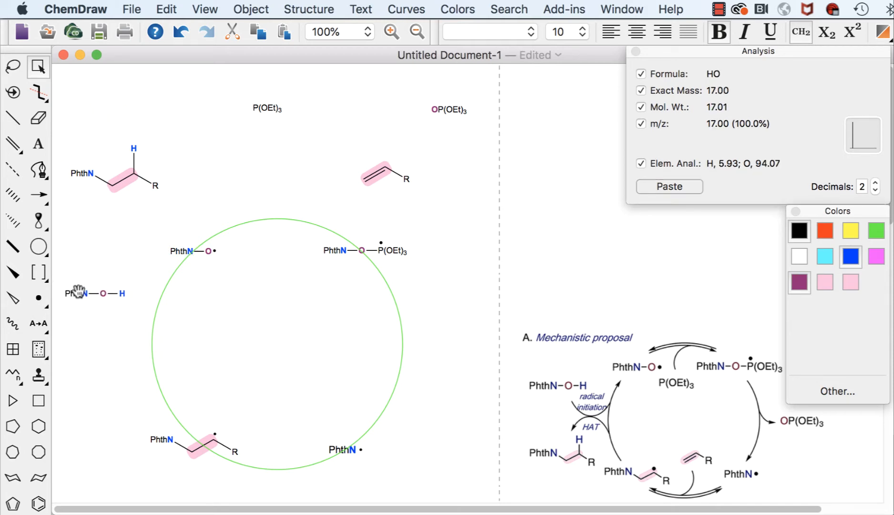
Step: Place the H-alkene fragment and OP(OEt)3 beside the circle, with P(OEt)3 and the alkene inside
{"action": "left_click", "coordinate": [94, 294]}
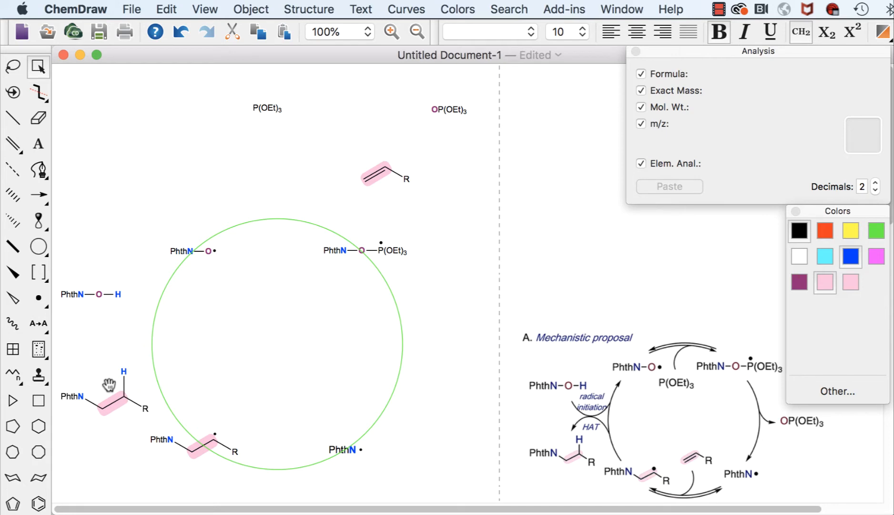
{"action": "left_click", "coordinate": [102, 399]}
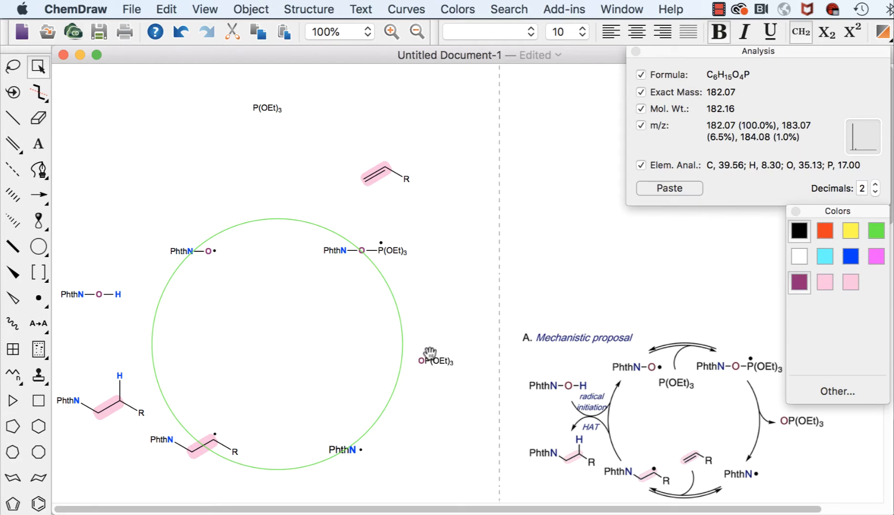
{"action": "left_click", "coordinate": [435, 360]}
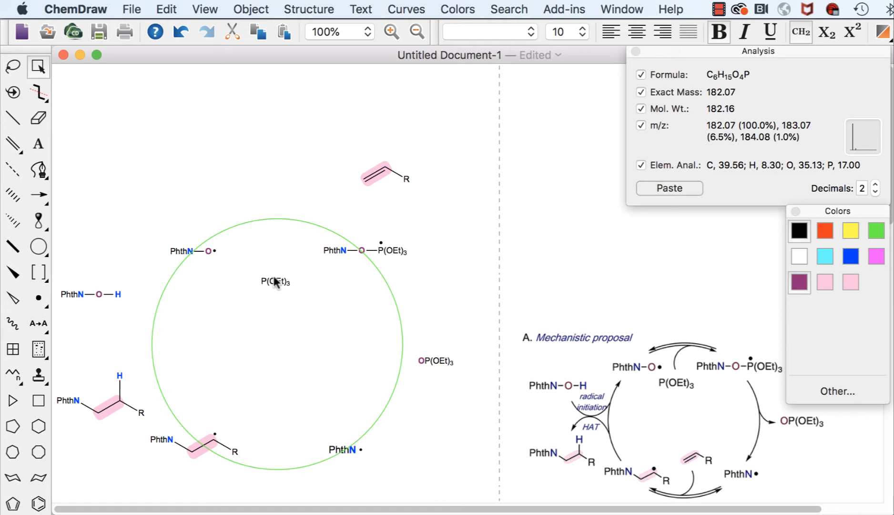
{"action": "left_click", "coordinate": [384, 171]}
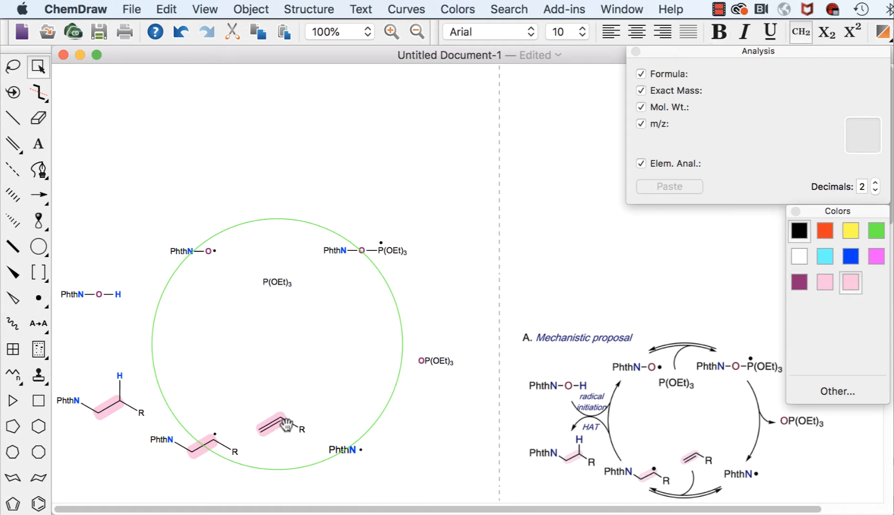
{"action": "left_click", "coordinate": [276, 424]}
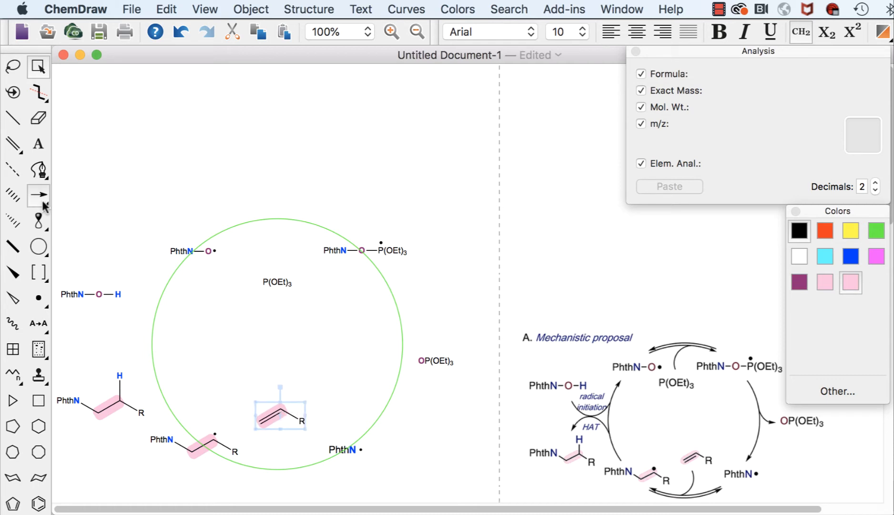
{"action": "mouse_move", "coordinate": [38, 196]}
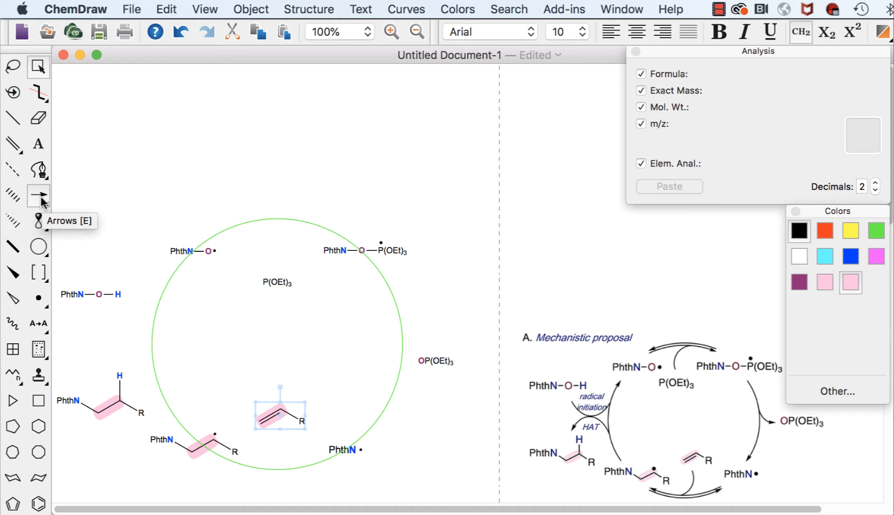
Step: Switch to the curved arrow drawing tool
{"action": "left_click", "coordinate": [38, 196]}
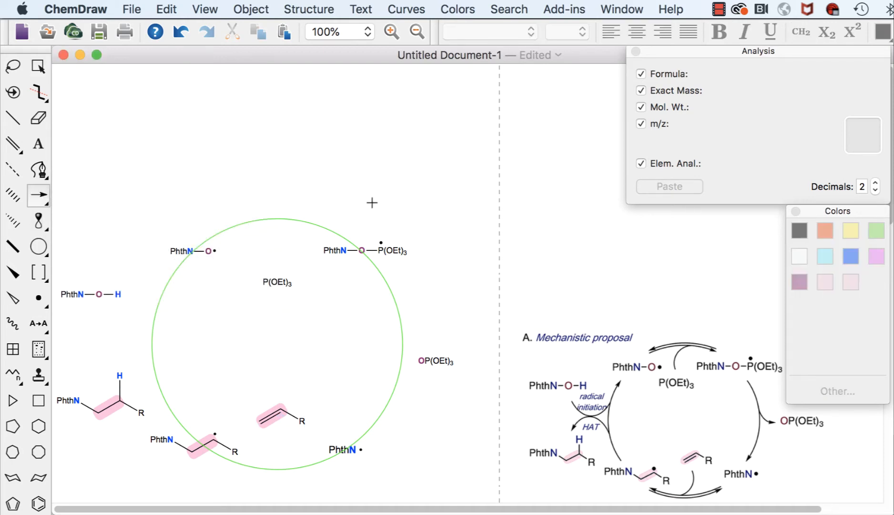
{"action": "mouse_move", "coordinate": [369, 261]}
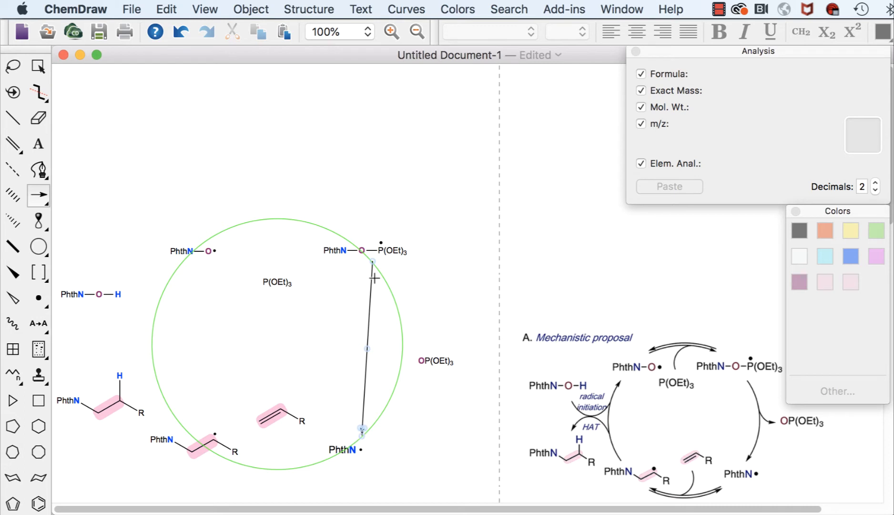
{"action": "mouse_move", "coordinate": [366, 348]}
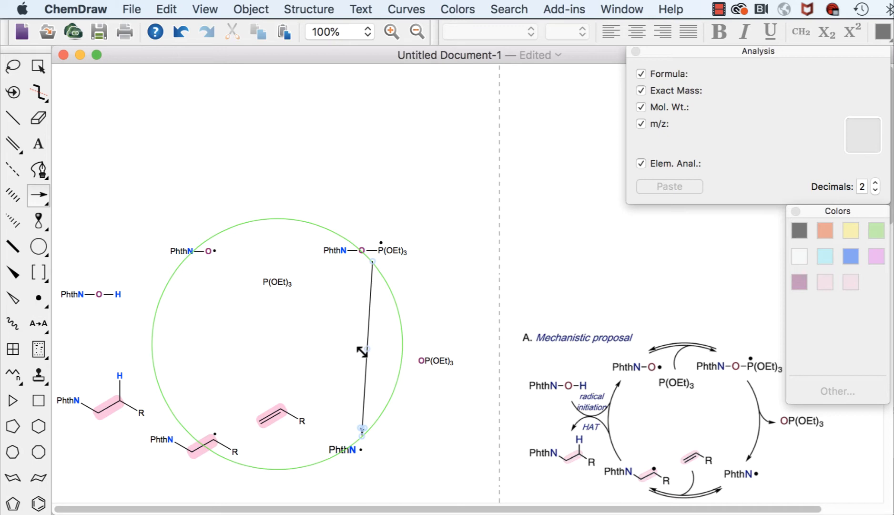
{"action": "mouse_move", "coordinate": [363, 347]}
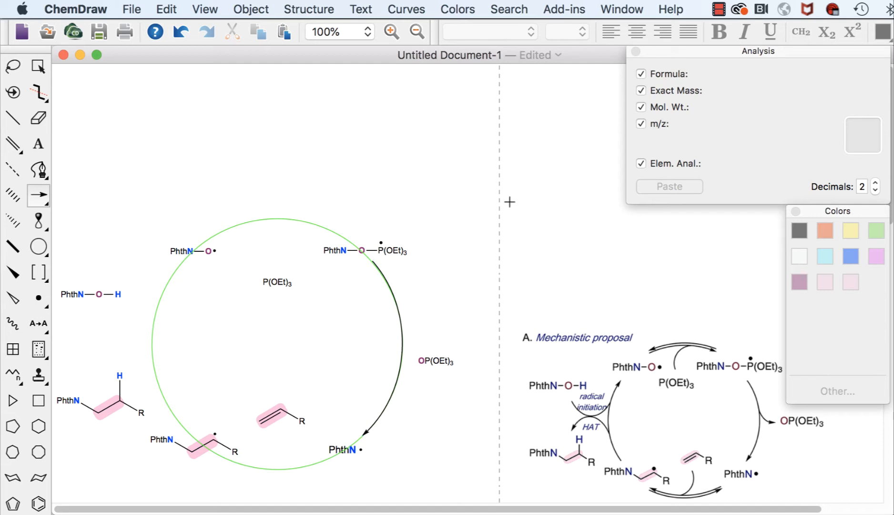
{"action": "mouse_move", "coordinate": [213, 271]}
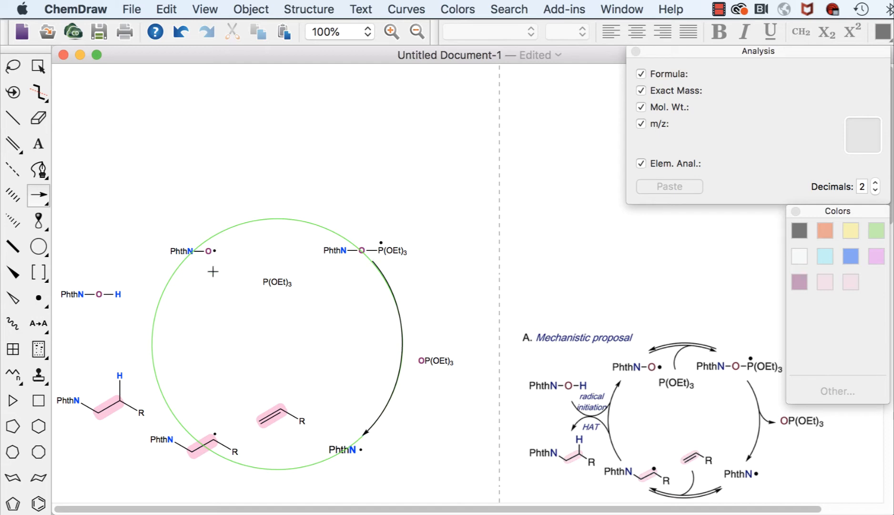
{"action": "mouse_move", "coordinate": [191, 433]}
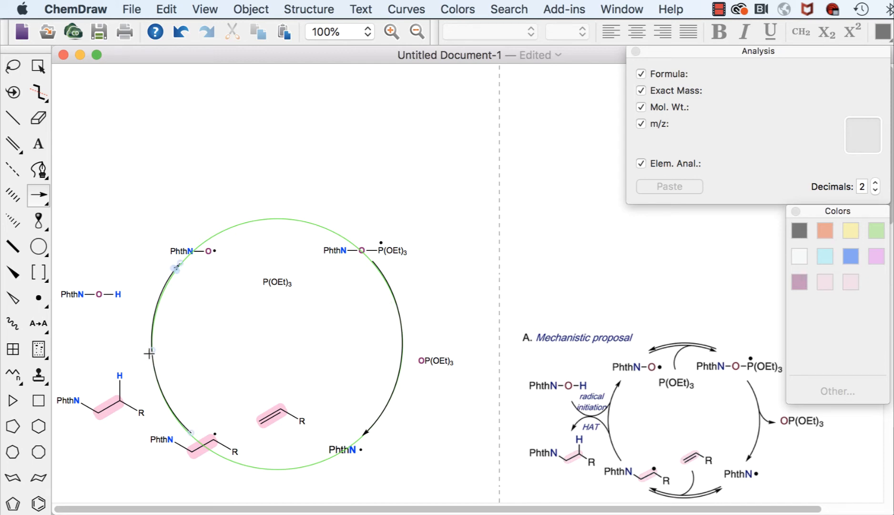
{"action": "mouse_move", "coordinate": [154, 358]}
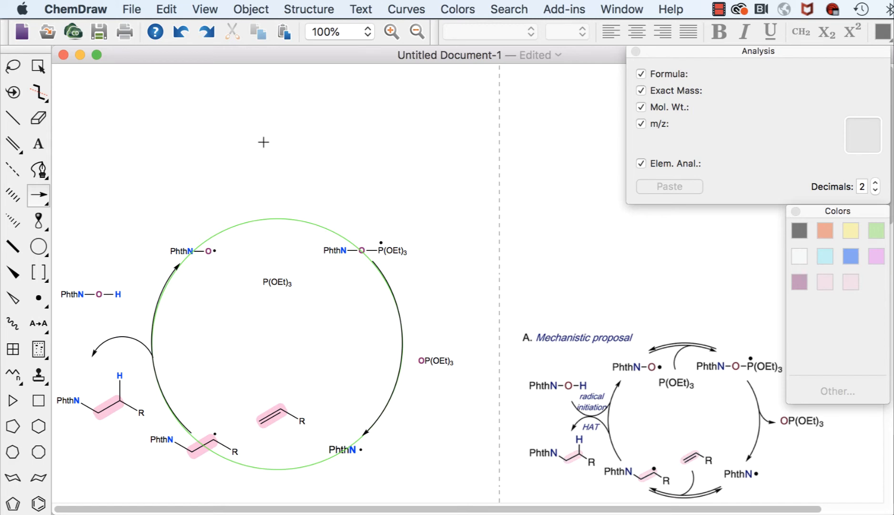
{"action": "mouse_move", "coordinate": [236, 230]}
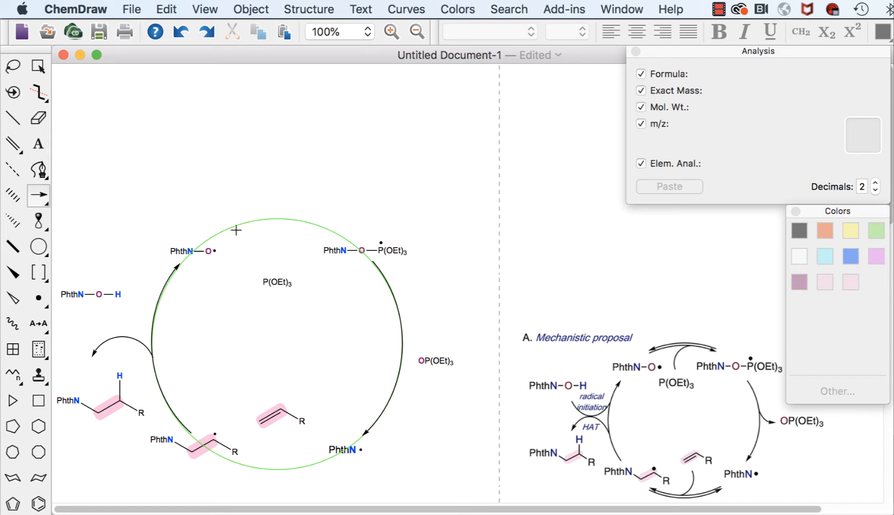
{"action": "mouse_move", "coordinate": [206, 238]}
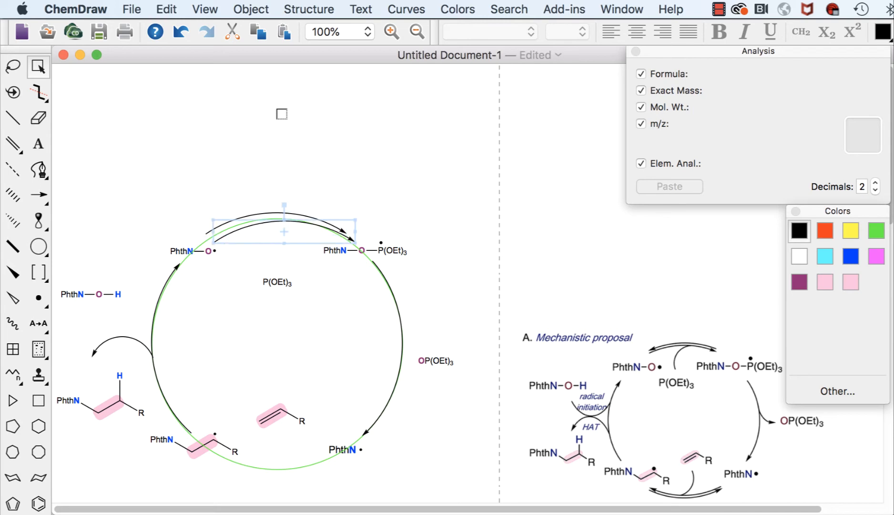
Step: Mirror the copied top arc arrow with Object > Flip Horizontal to form the opposing pair
{"action": "left_click", "coordinate": [251, 9]}
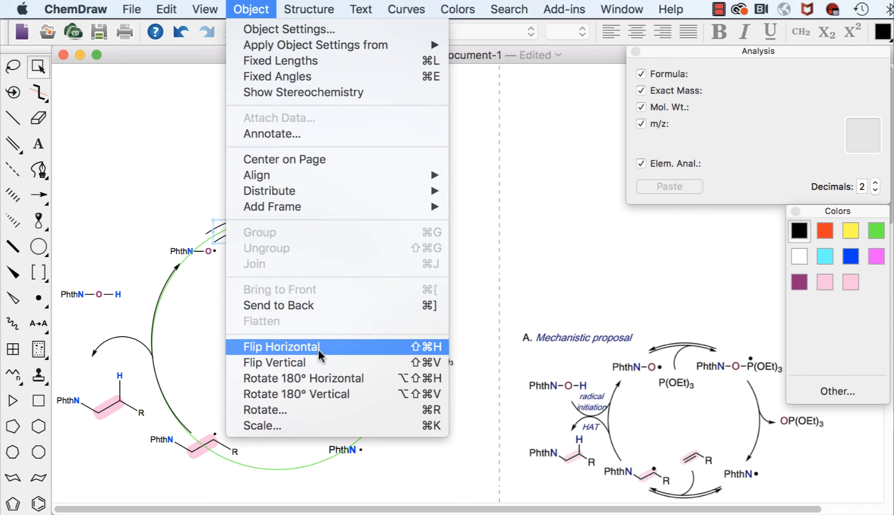
{"action": "left_click", "coordinate": [281, 346]}
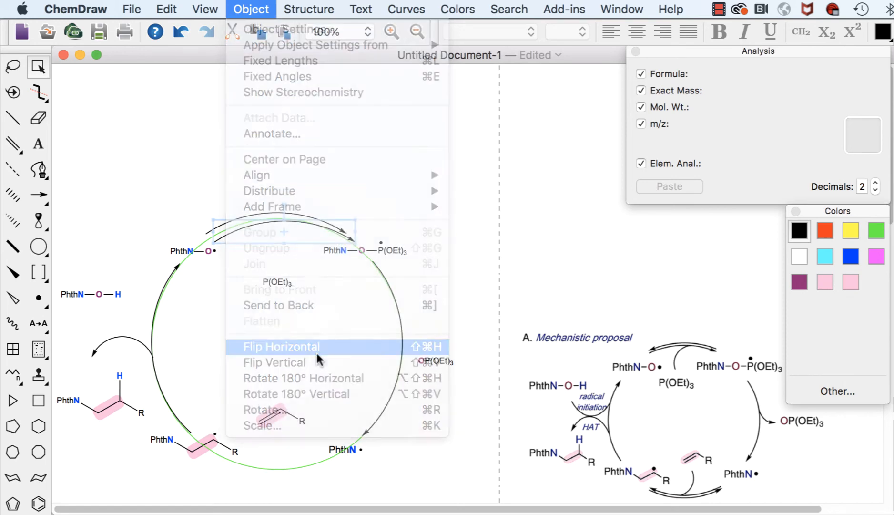
{"action": "left_click", "coordinate": [281, 346]}
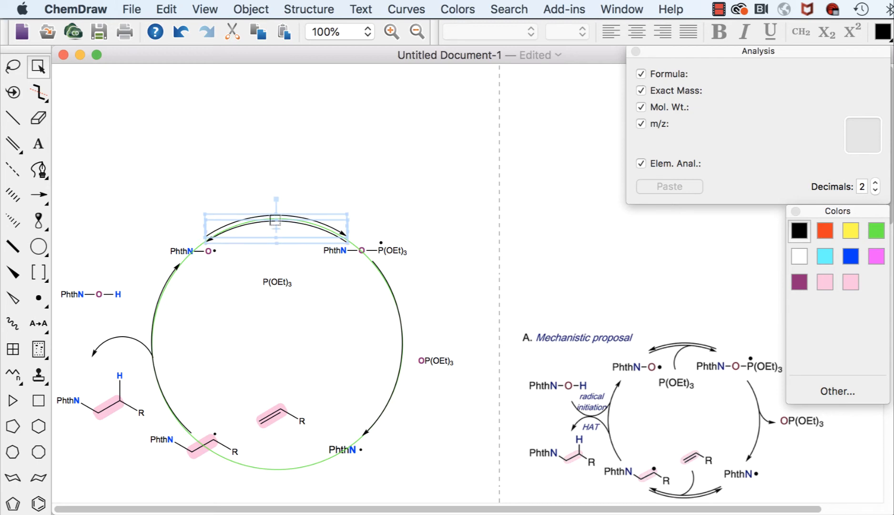
{"action": "left_click", "coordinate": [311, 344]}
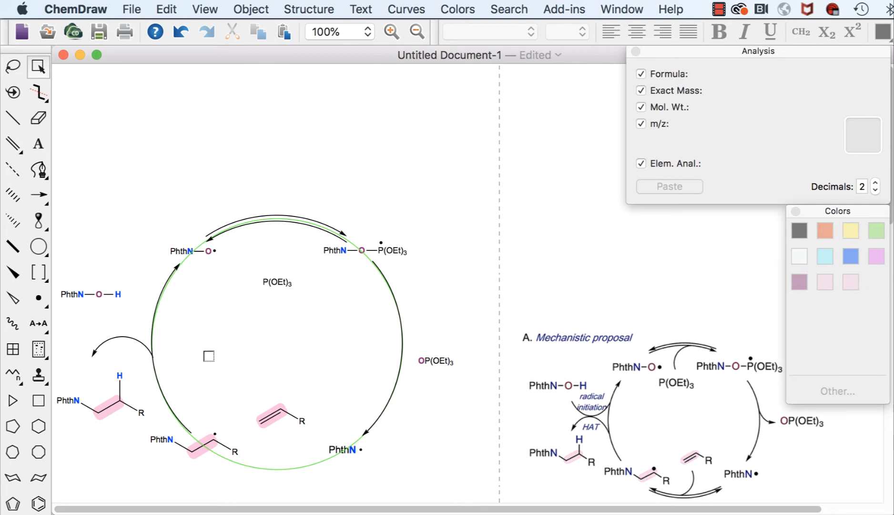
{"action": "left_click", "coordinate": [39, 195]}
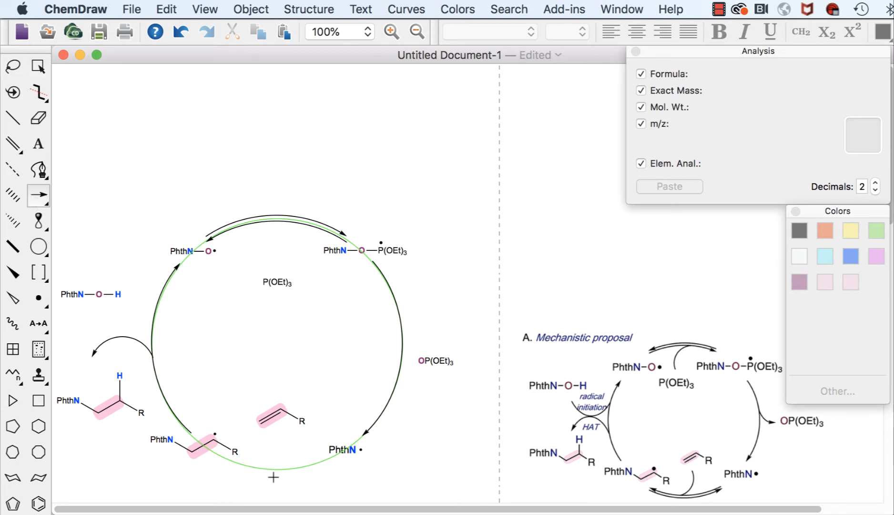
{"action": "mouse_move", "coordinate": [227, 460]}
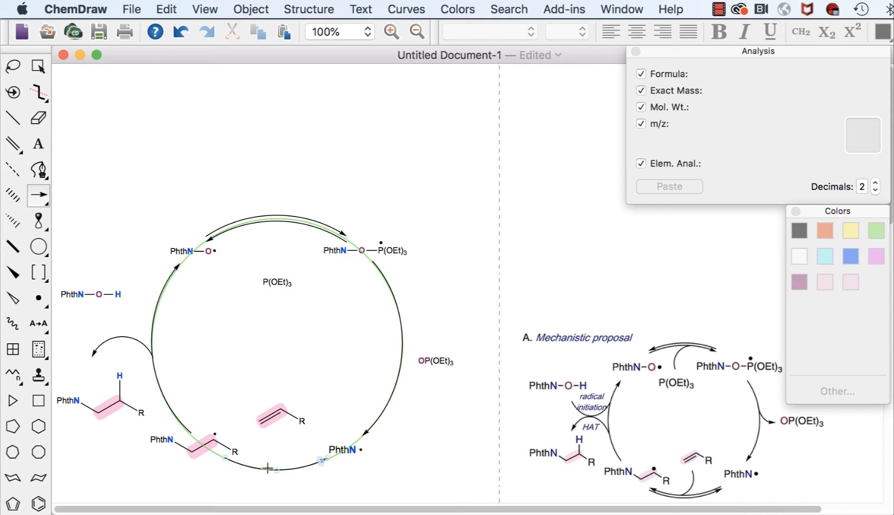
{"action": "mouse_move", "coordinate": [281, 381]}
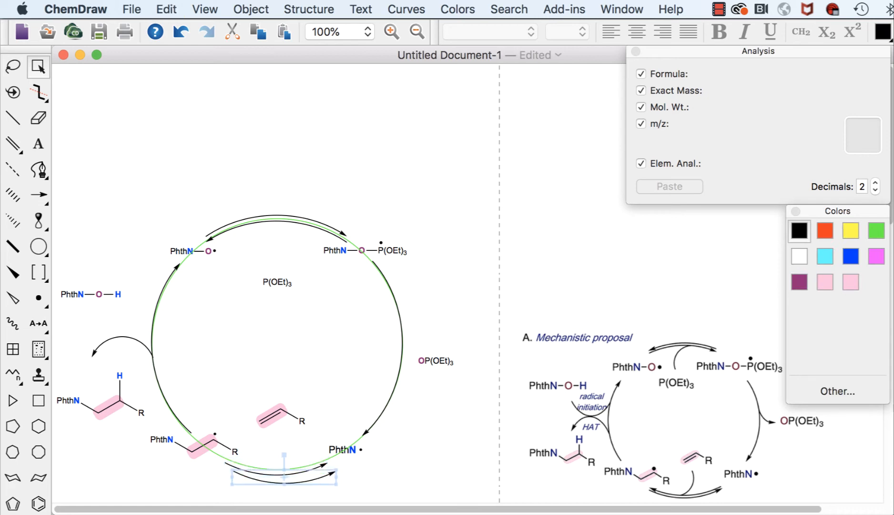
Step: Open the Object menu to flip the duplicated bottom arrow
{"action": "left_click", "coordinate": [250, 9]}
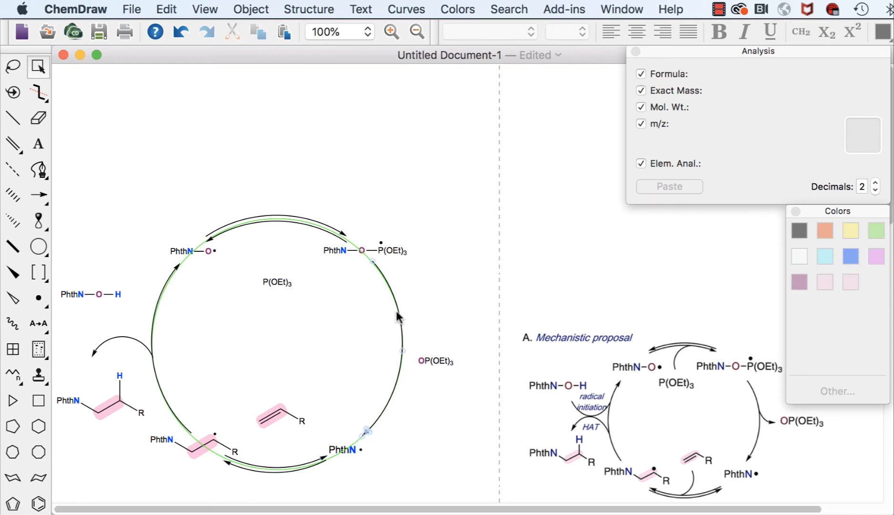
{"action": "mouse_move", "coordinate": [401, 340]}
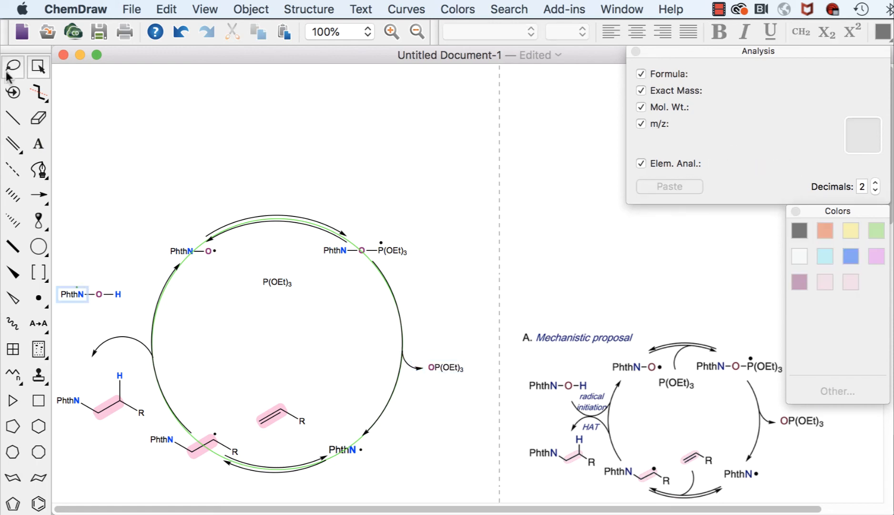
Step: Draw short entry arrows feeding P(OEt)3 and the alkene into the cycle, then select the circle
{"action": "left_click", "coordinate": [38, 273]}
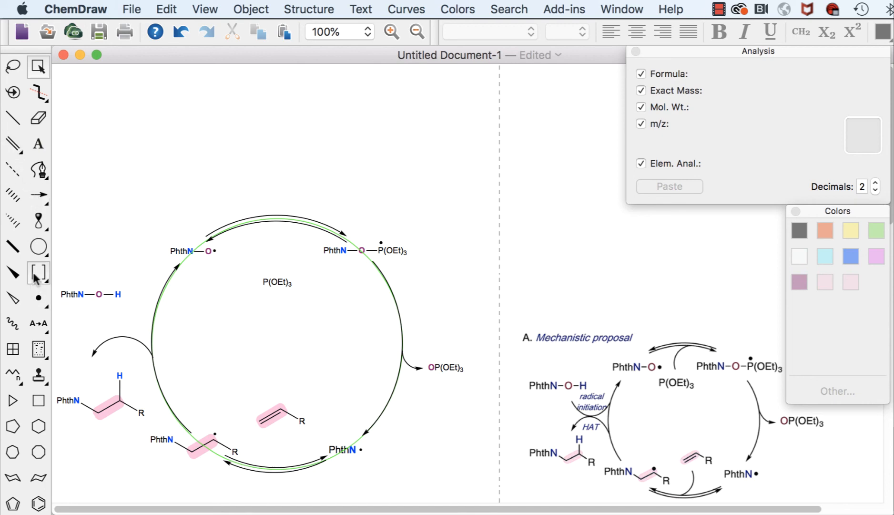
{"action": "left_click", "coordinate": [39, 246]}
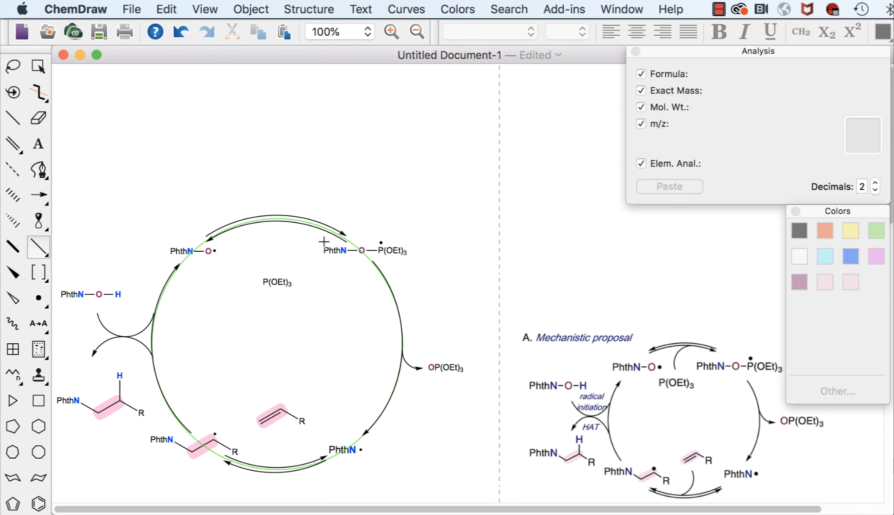
{"action": "mouse_move", "coordinate": [316, 372]}
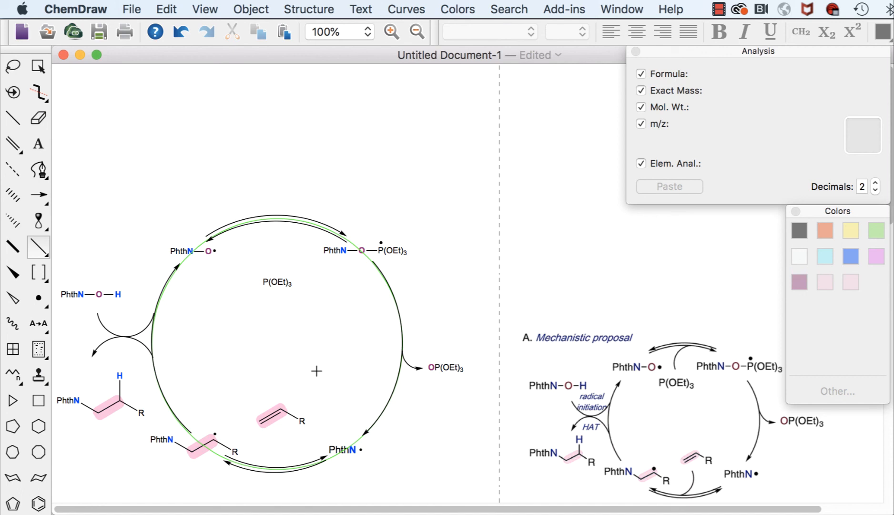
{"action": "mouse_move", "coordinate": [331, 305]}
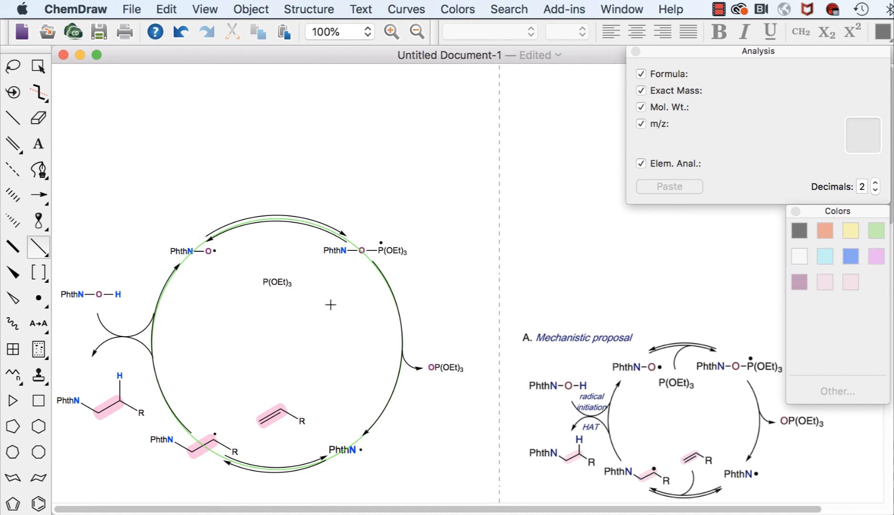
{"action": "mouse_move", "coordinate": [273, 257]}
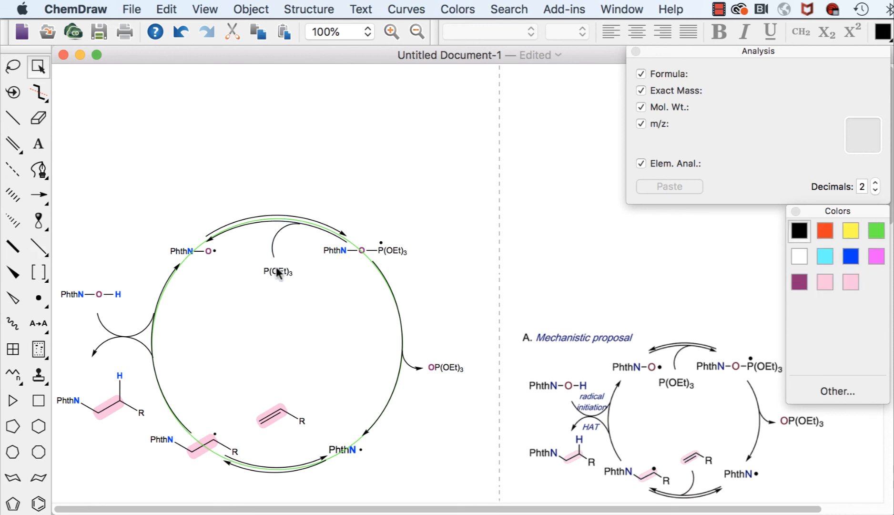
{"action": "left_click", "coordinate": [278, 271]}
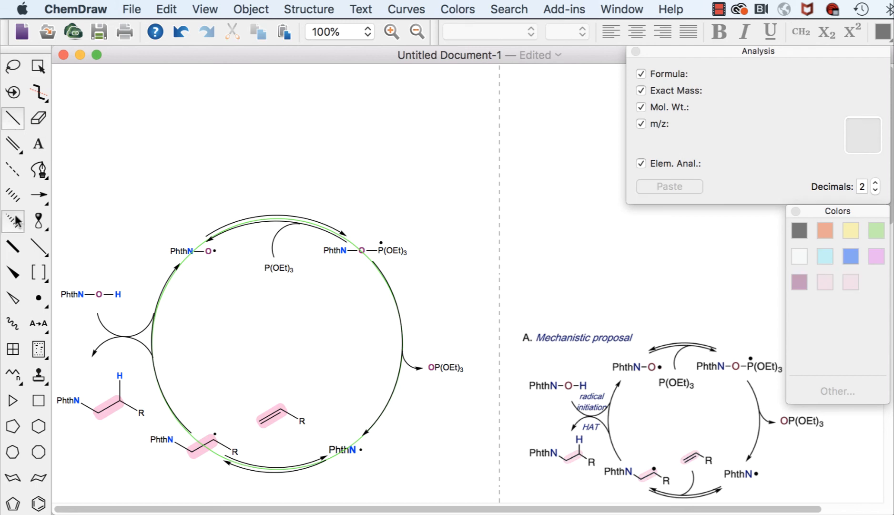
{"action": "left_click", "coordinate": [38, 247]}
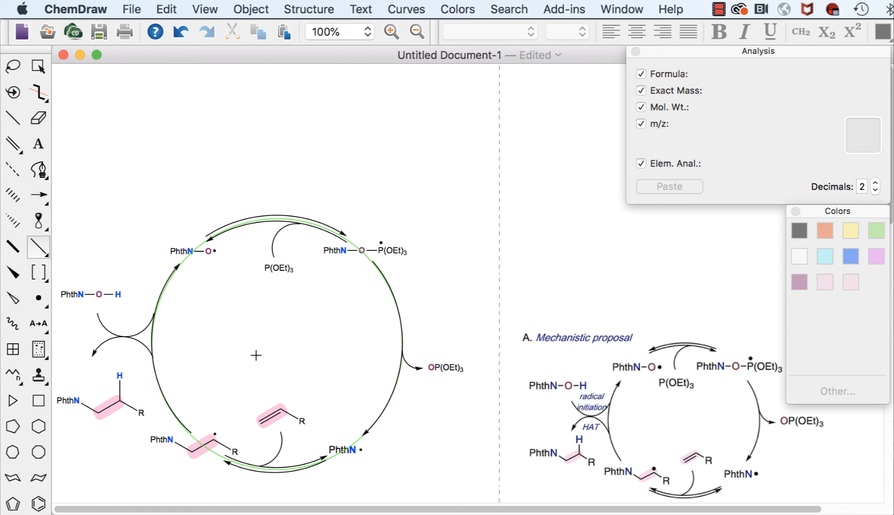
{"action": "mouse_move", "coordinate": [158, 257]}
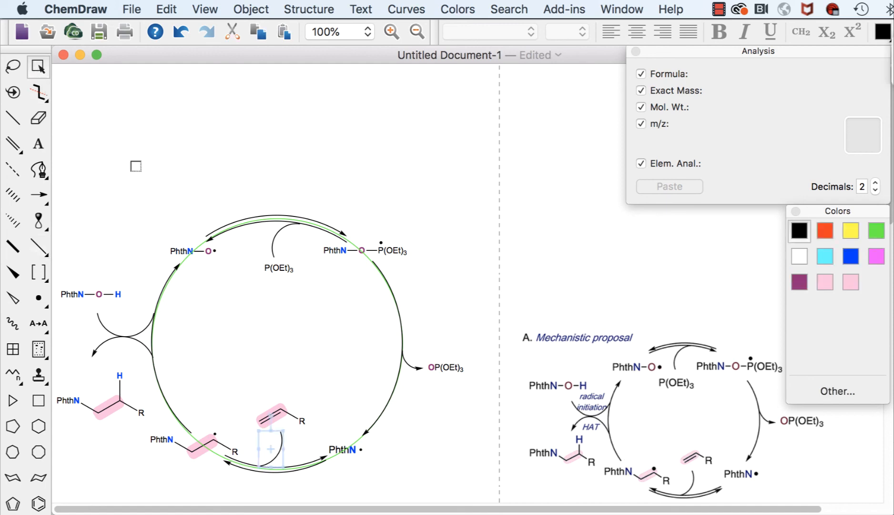
{"action": "left_click", "coordinate": [276, 342]}
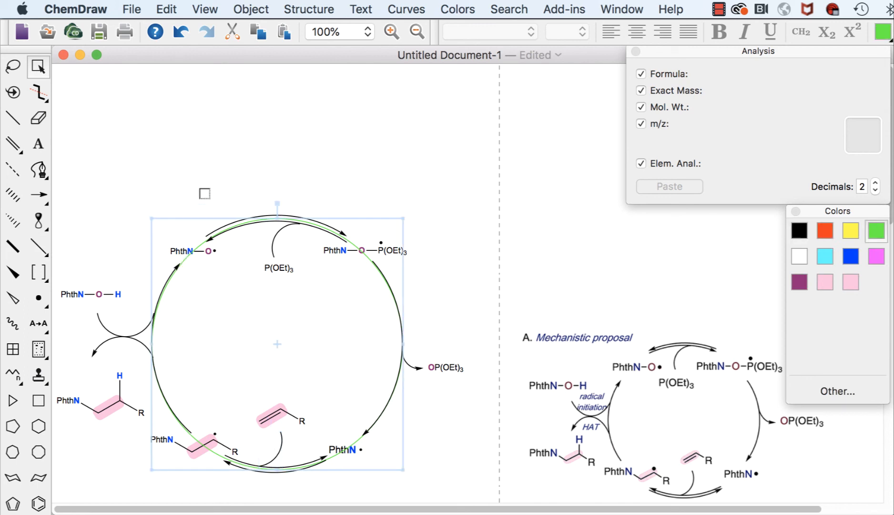